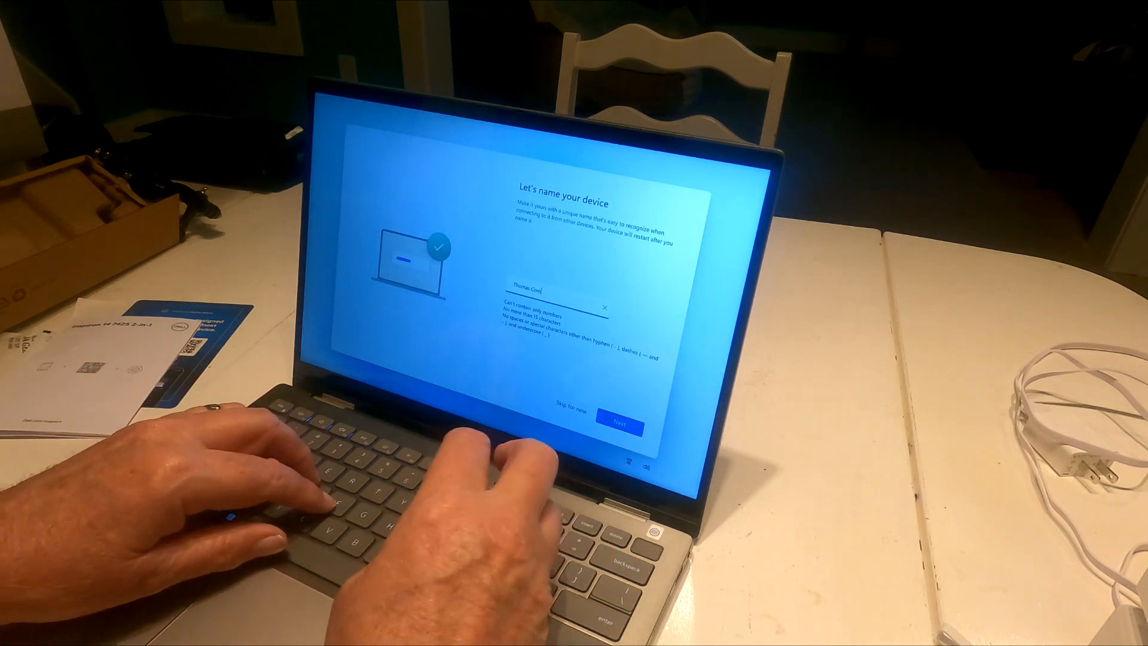
{"action": "type", "text": "puter"}
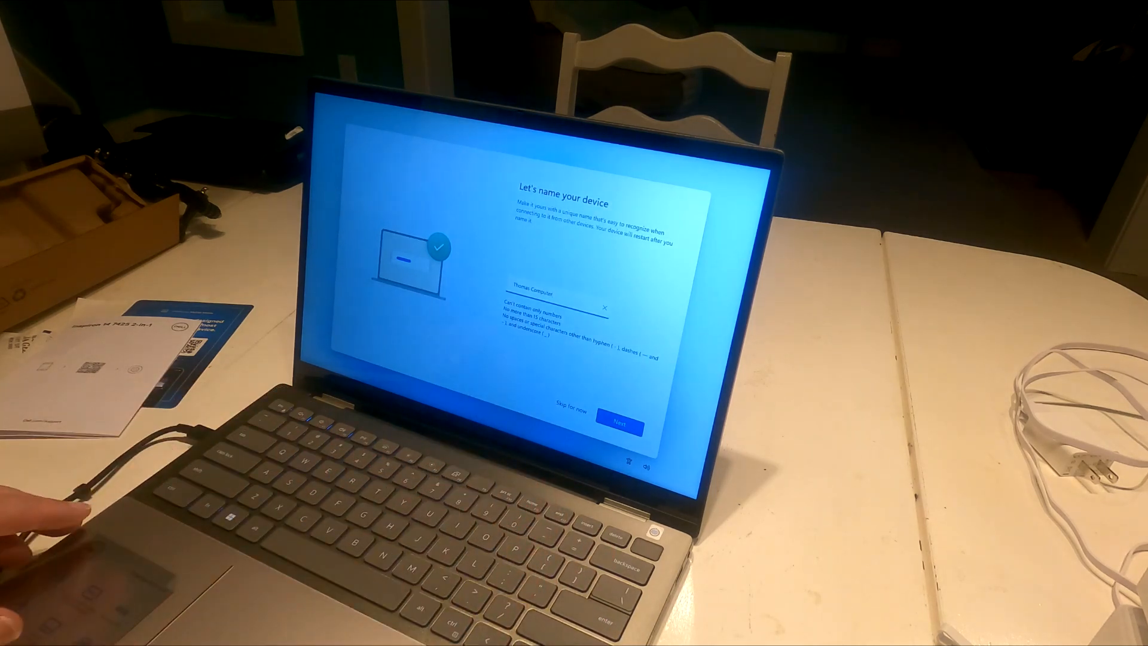